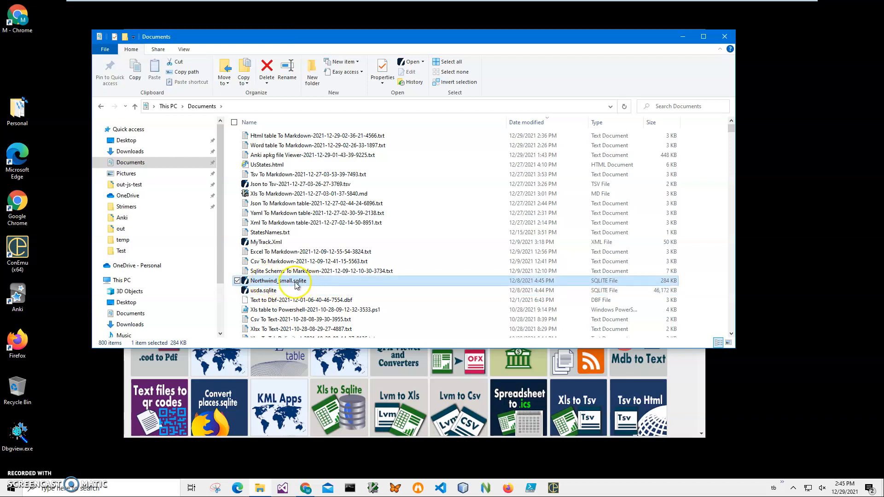
# - Open Northwind_small.sqlite and browse its Category, Employee and Order tables from the Table dropdown
pyautogui.doubleClick(276, 280)
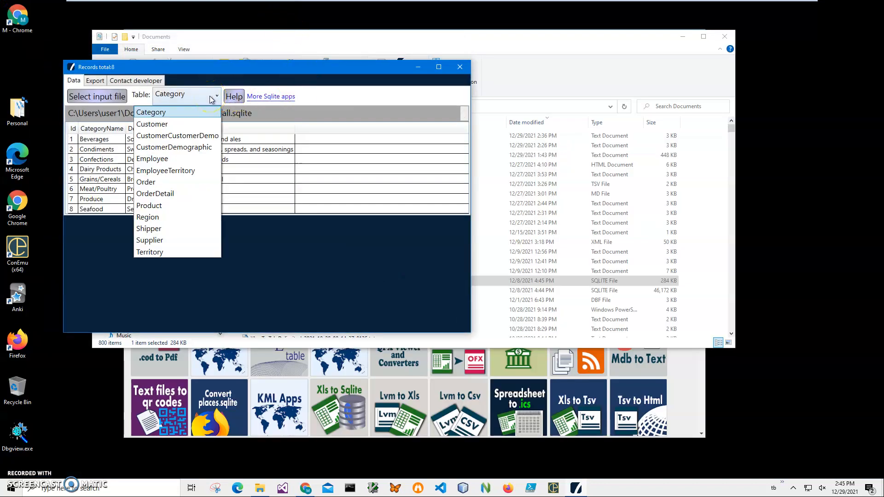
pyautogui.click(150, 111)
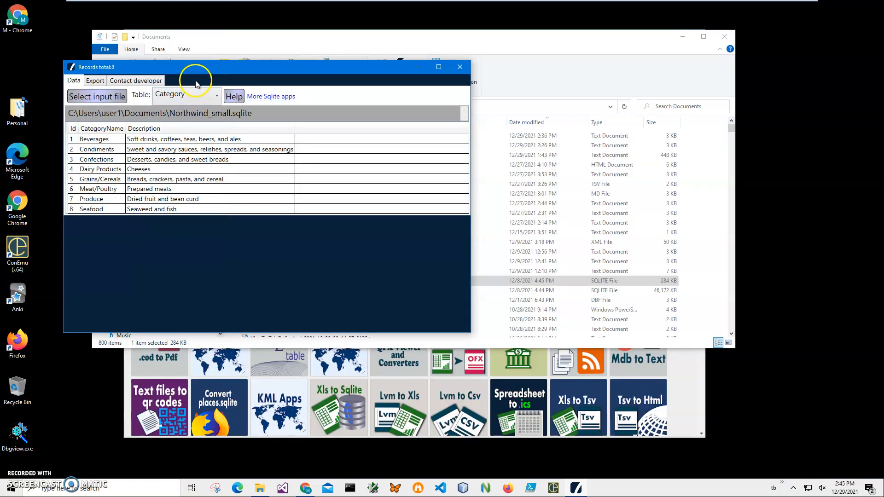
pyautogui.click(186, 94)
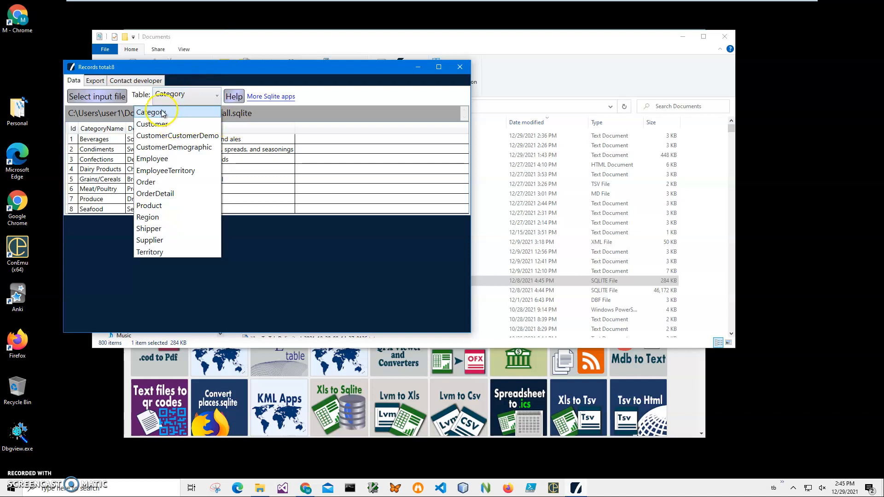
pyautogui.click(152, 112)
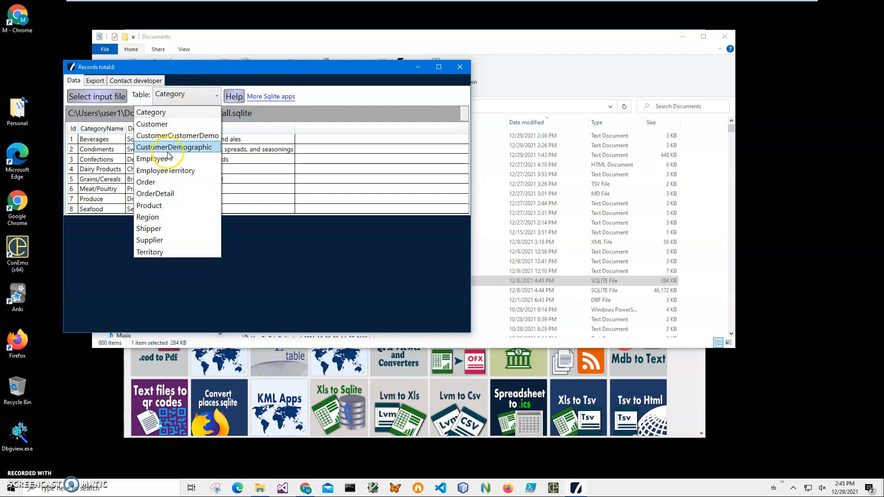
pyautogui.click(154, 159)
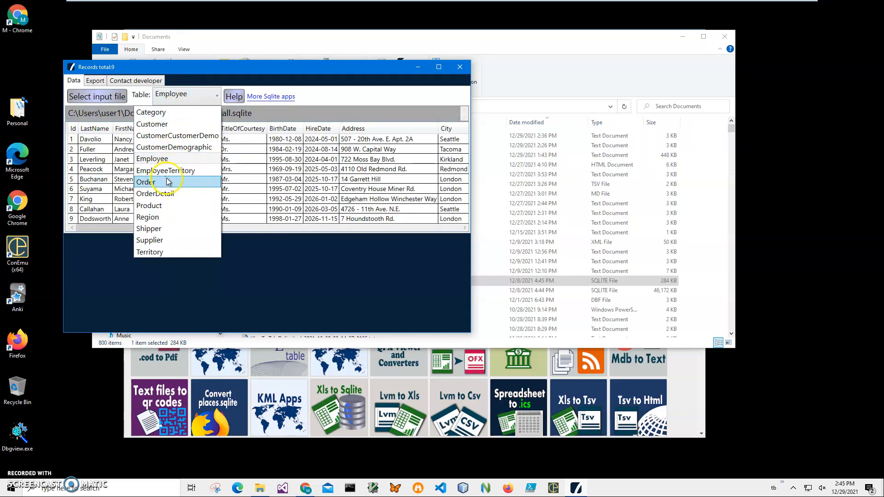
pyautogui.click(144, 182)
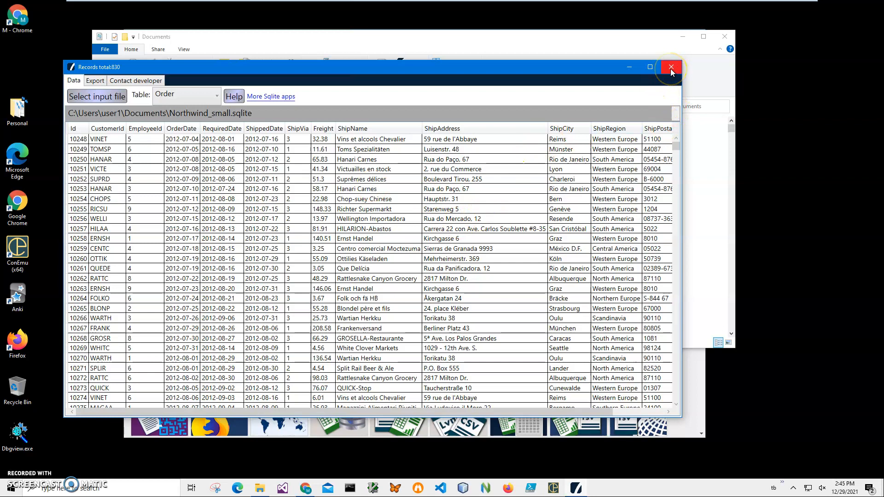
# - Close the viewer, search 'sql' on whiterocksoftware.com and download Sqlite Schema To Word
pyautogui.click(670, 67)
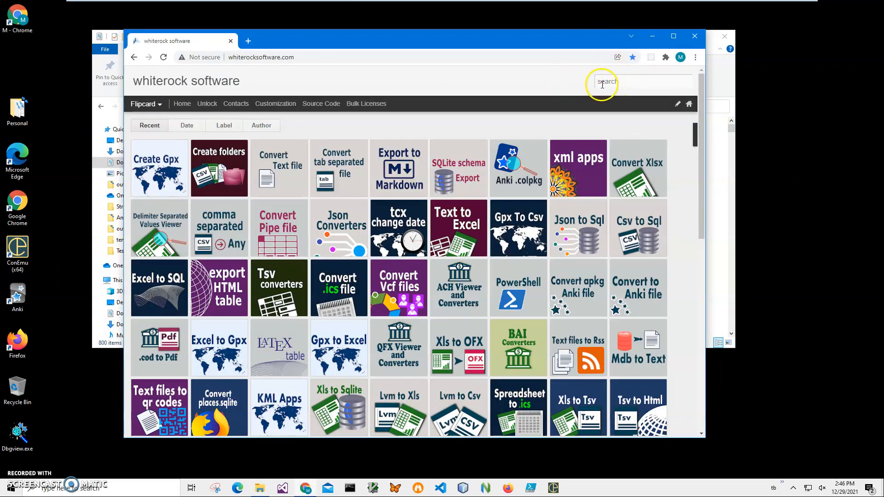
pyautogui.click(603, 81)
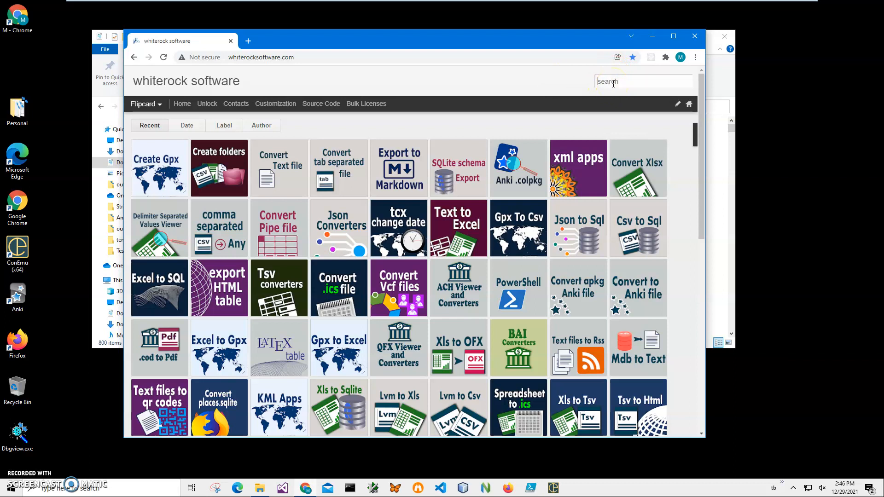
pyautogui.write('sqlite')
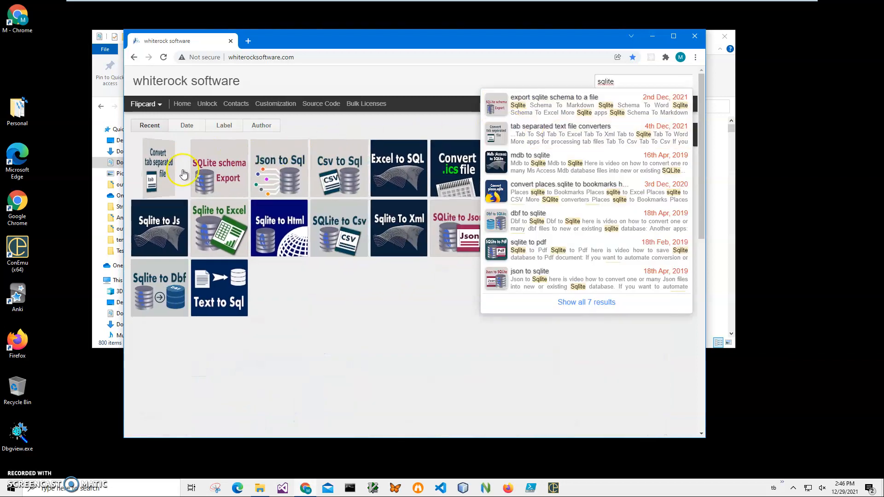
pyautogui.click(219, 167)
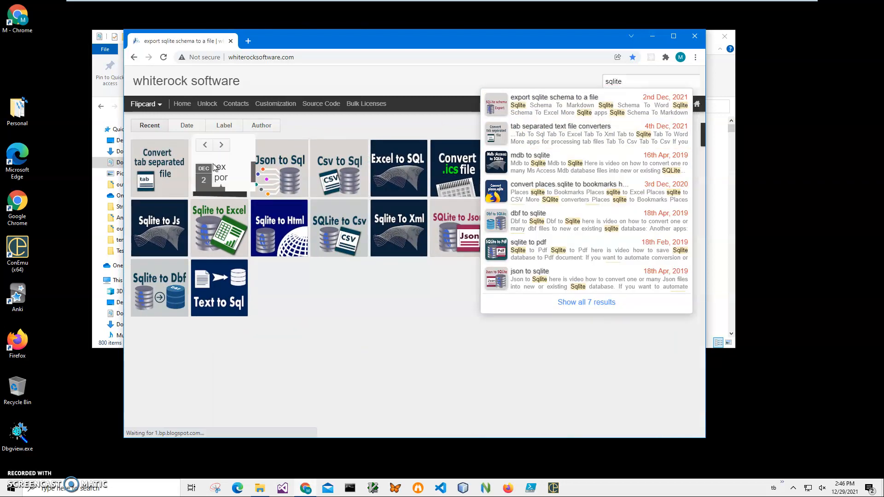
pyautogui.click(553, 97)
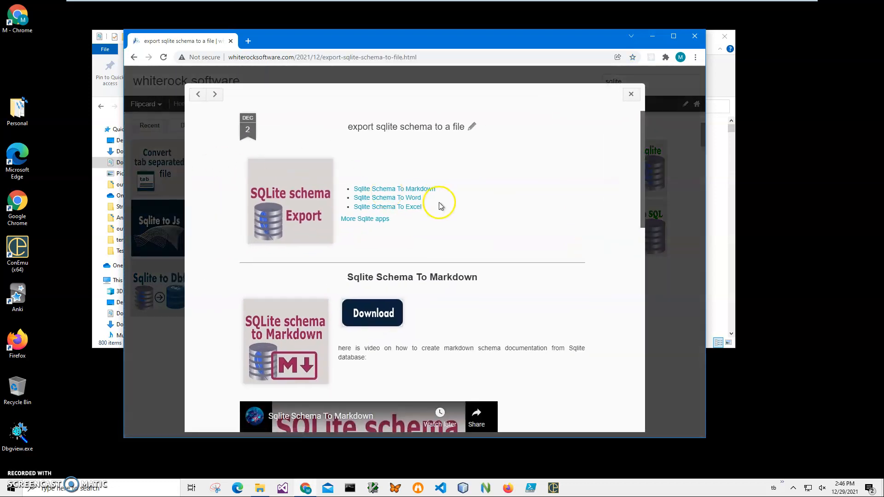
pyautogui.scroll(-3)
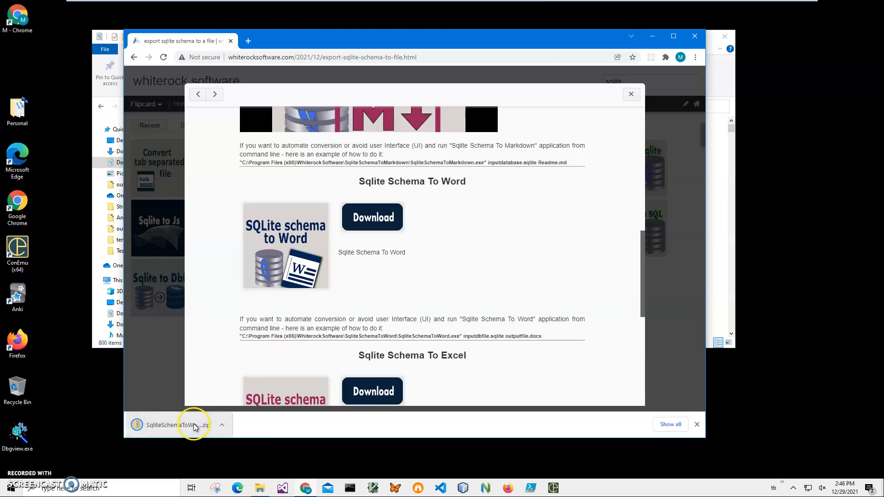
pyautogui.moveTo(210, 406)
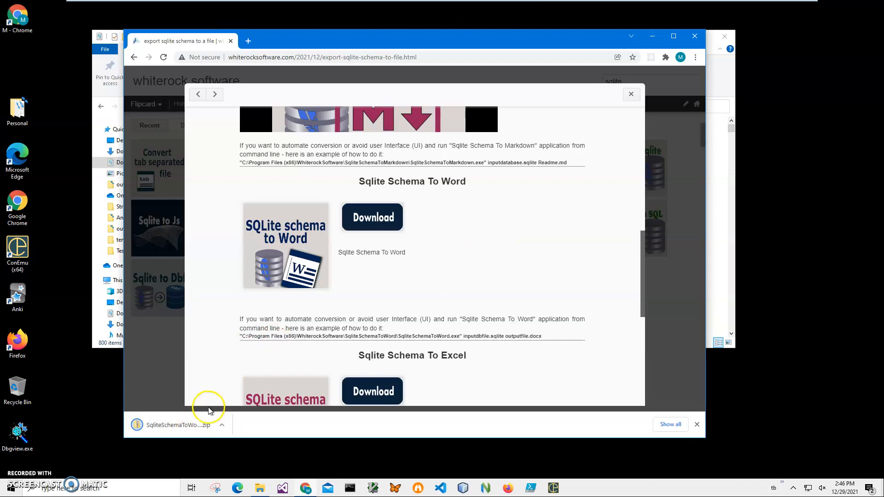
# - Run SqliteSchemaToWordSetup.msi from the downloaded zip past the SmartScreen warning
pyautogui.click(178, 424)
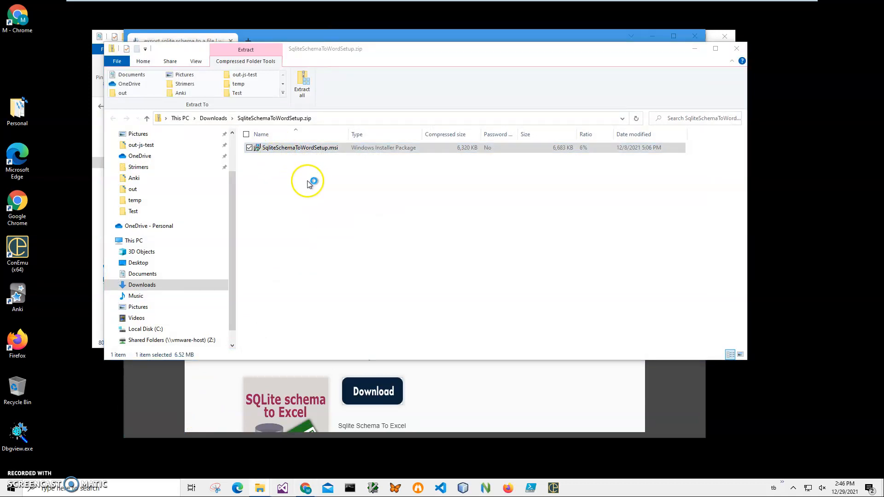
pyautogui.doubleClick(299, 148)
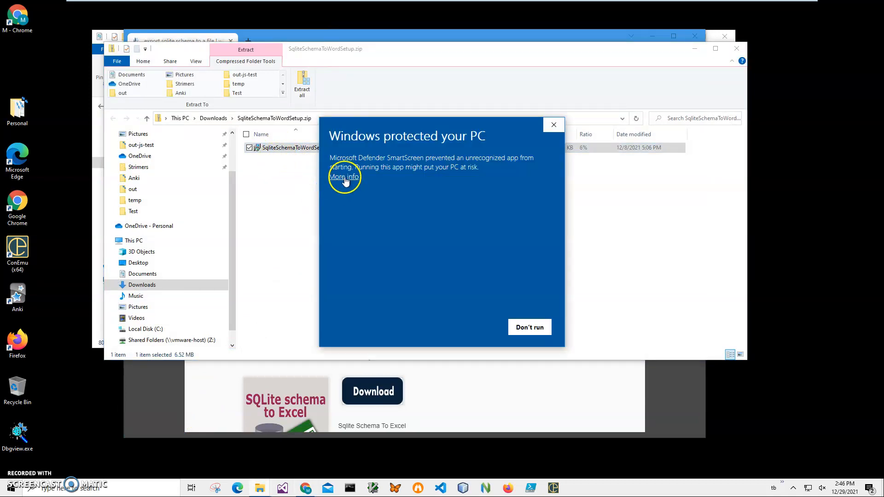
pyautogui.click(343, 177)
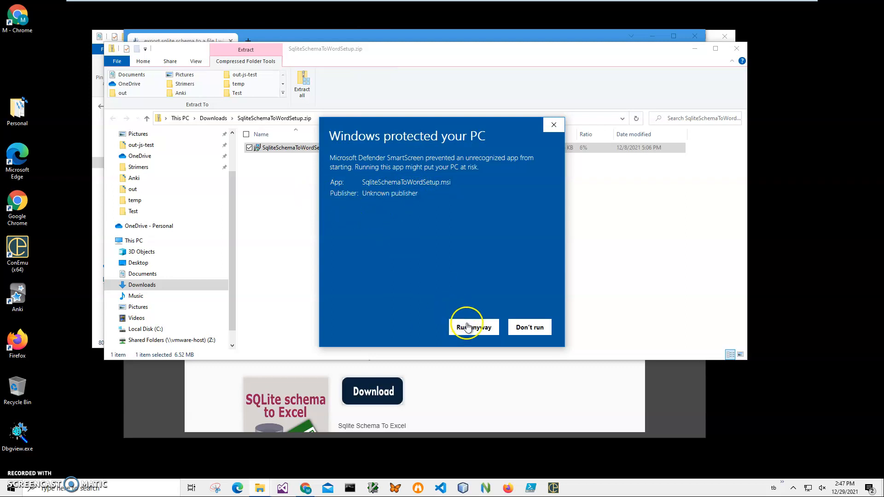
pyautogui.click(473, 327)
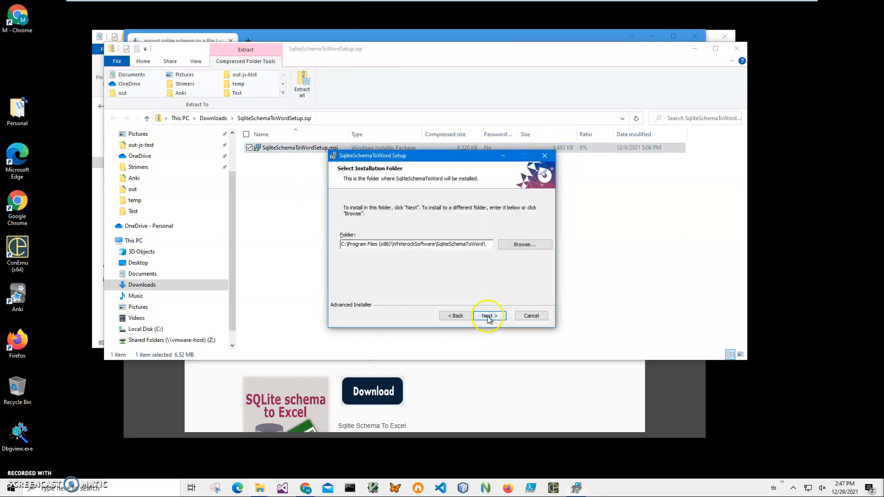
# - Install SqliteSchemaToWord to the default folder, allow UAC and finish the wizard
pyautogui.click(487, 316)
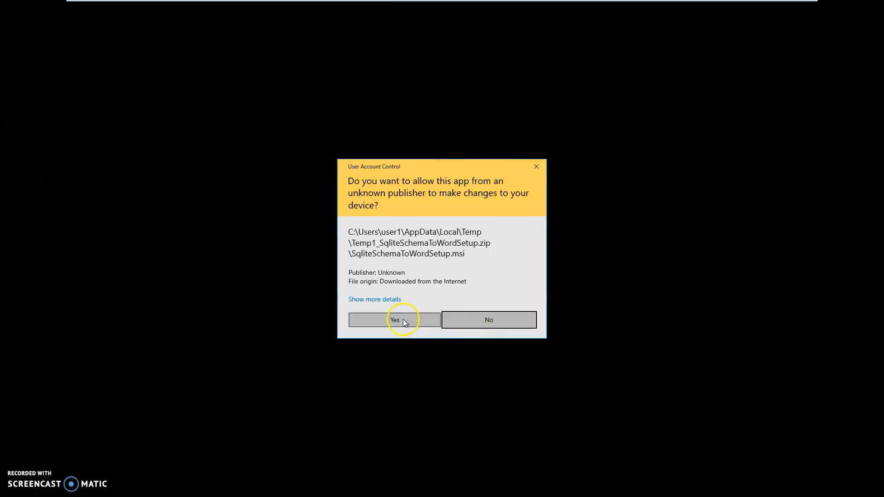
pyautogui.click(394, 319)
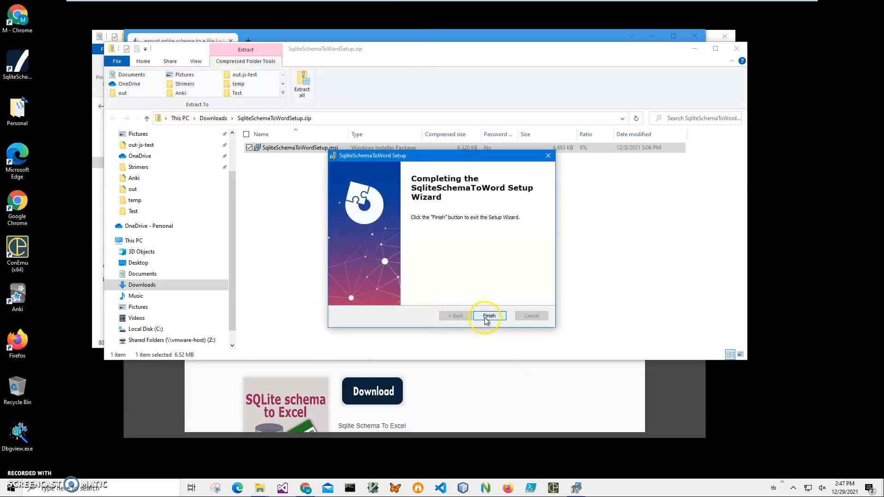
pyautogui.click(488, 314)
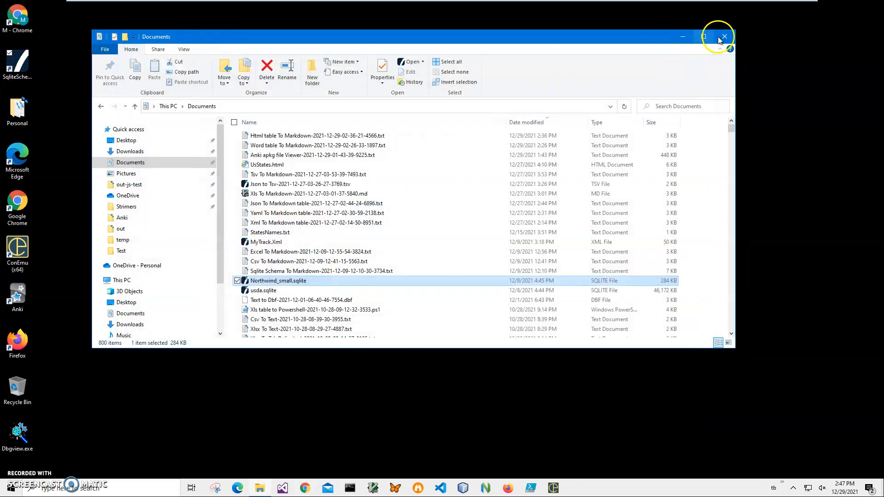
# - Launch Sqlite Schema To Word and select Northwind_small.sqlite as the input database
pyautogui.click(724, 37)
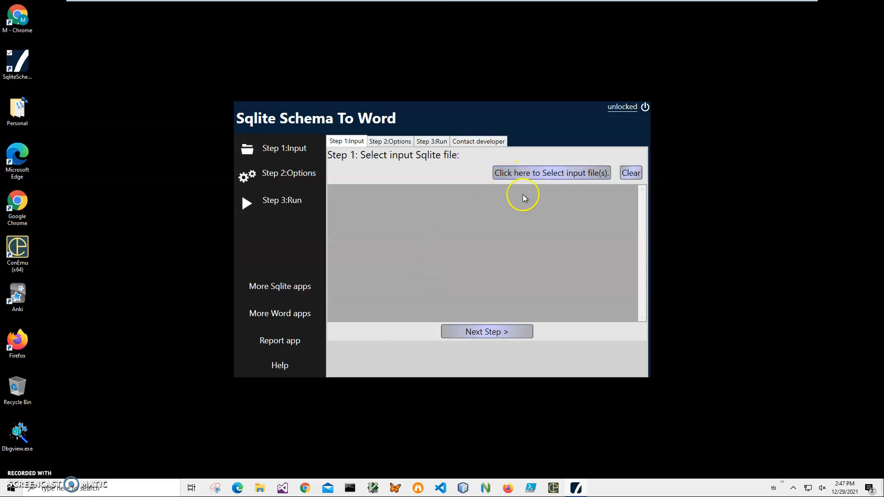
pyautogui.click(550, 172)
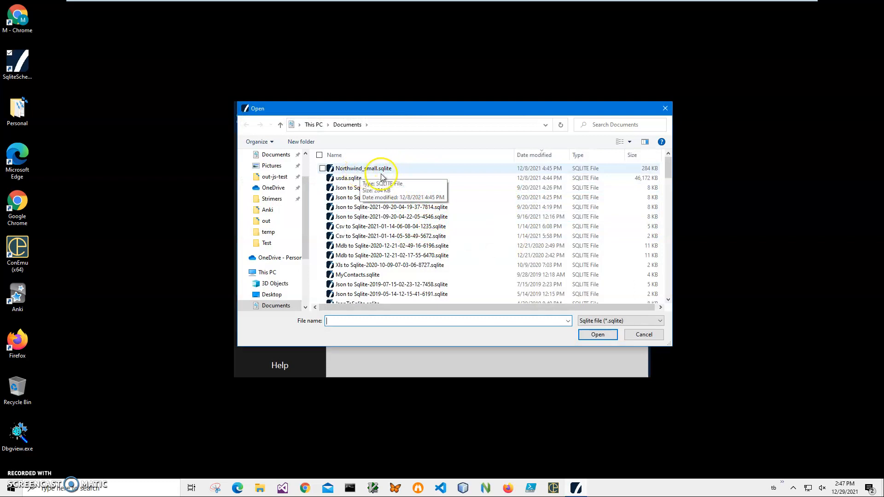
pyautogui.click(363, 167)
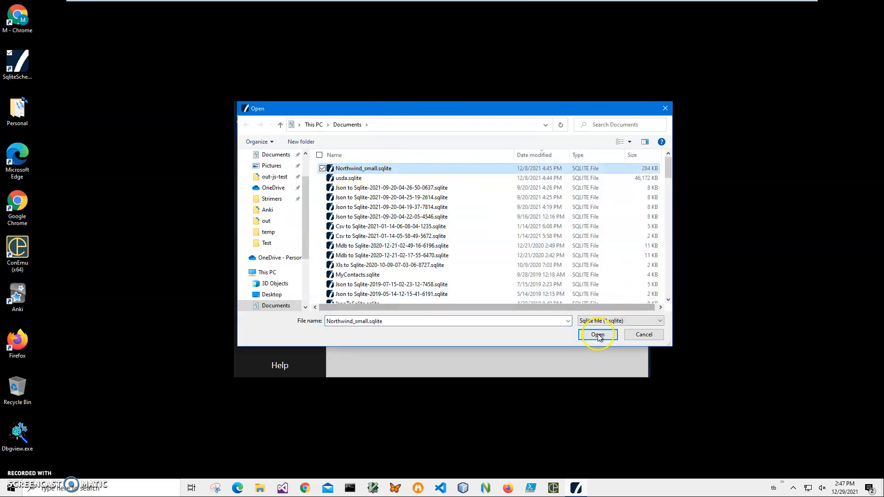
pyautogui.click(597, 334)
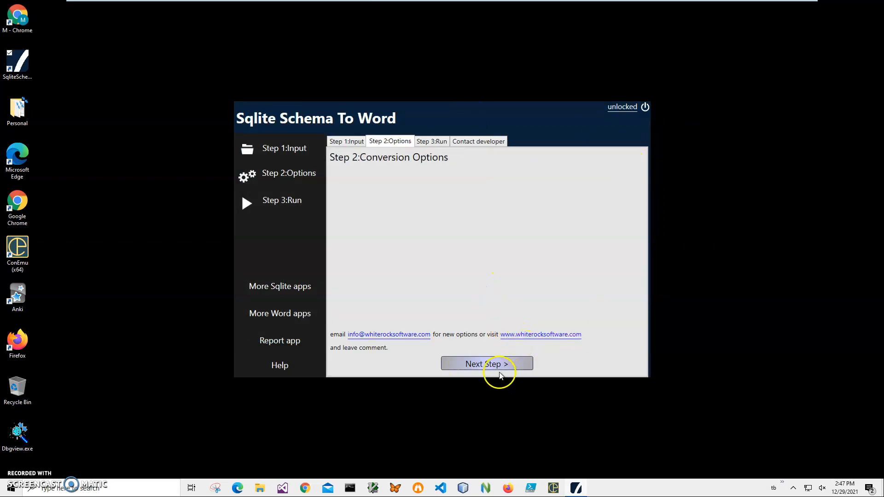
# - Run the conversion and save the schema under the suggested .docx name in Documents
pyautogui.click(486, 364)
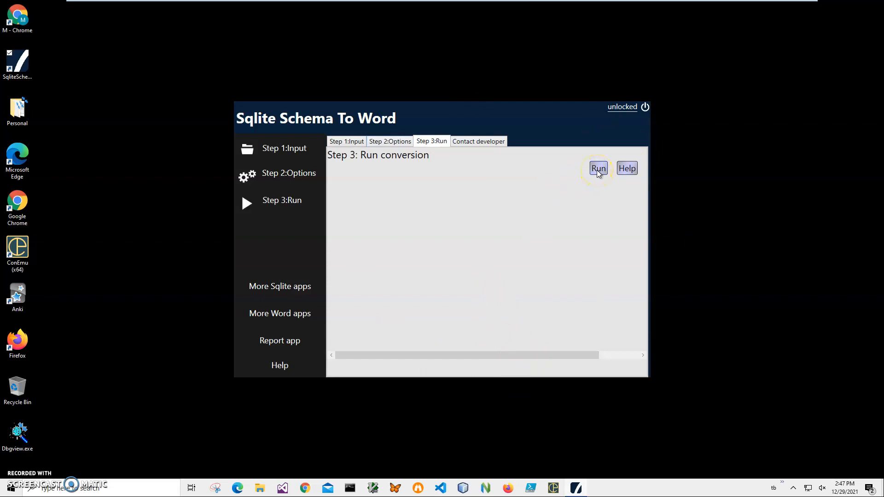
pyautogui.click(598, 167)
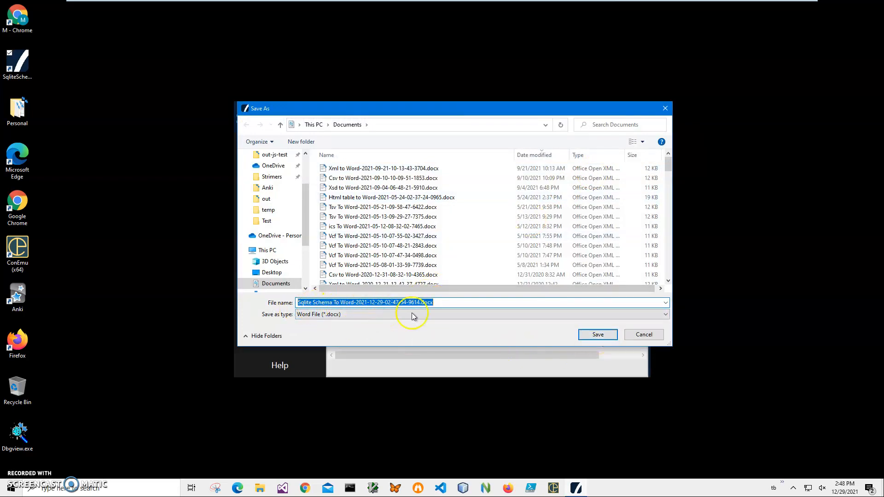
pyautogui.click(597, 334)
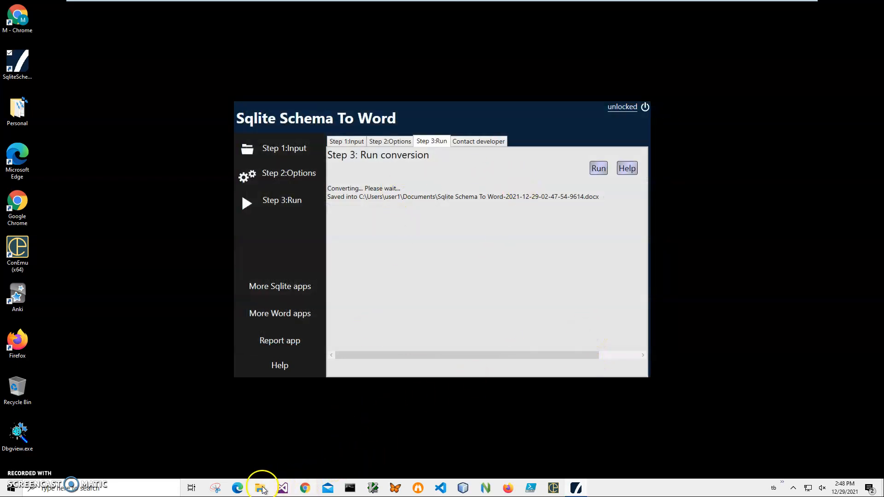
pyautogui.click(259, 488)
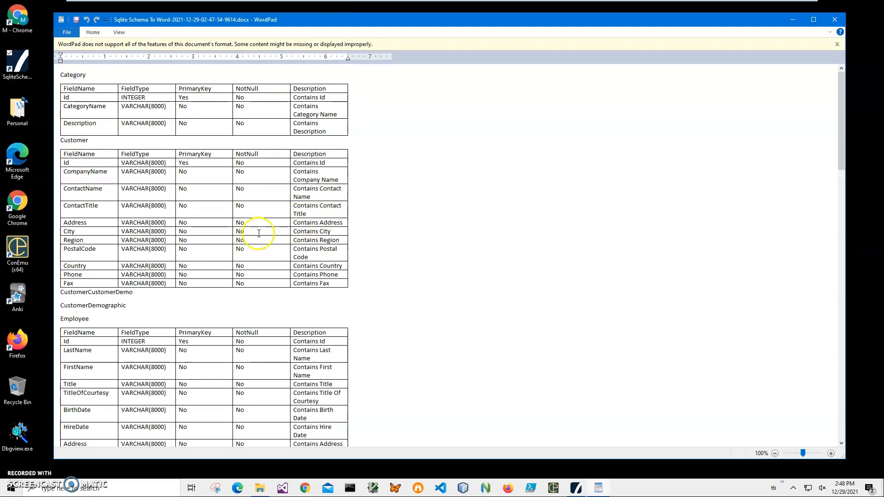
# - Scroll through the document's Category, Customer, Employee and Order field tables
pyautogui.scroll(-3)
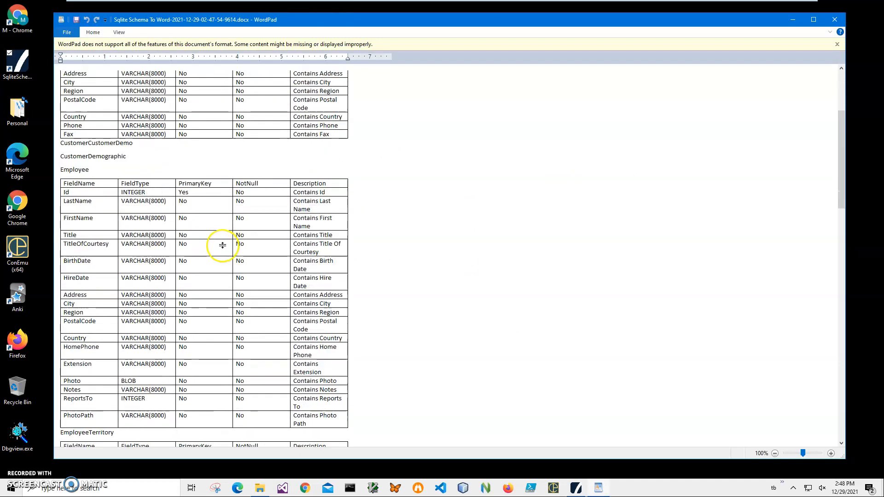
pyautogui.scroll(-3)
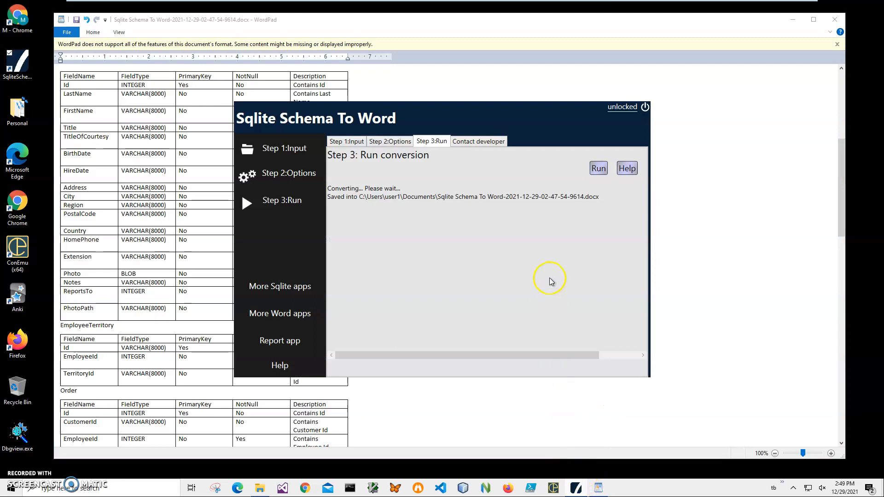
pyautogui.moveTo(550, 280)
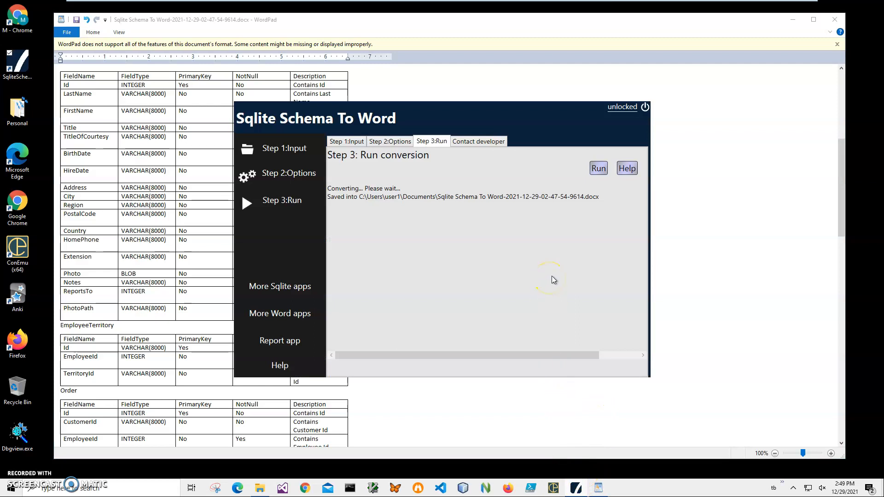